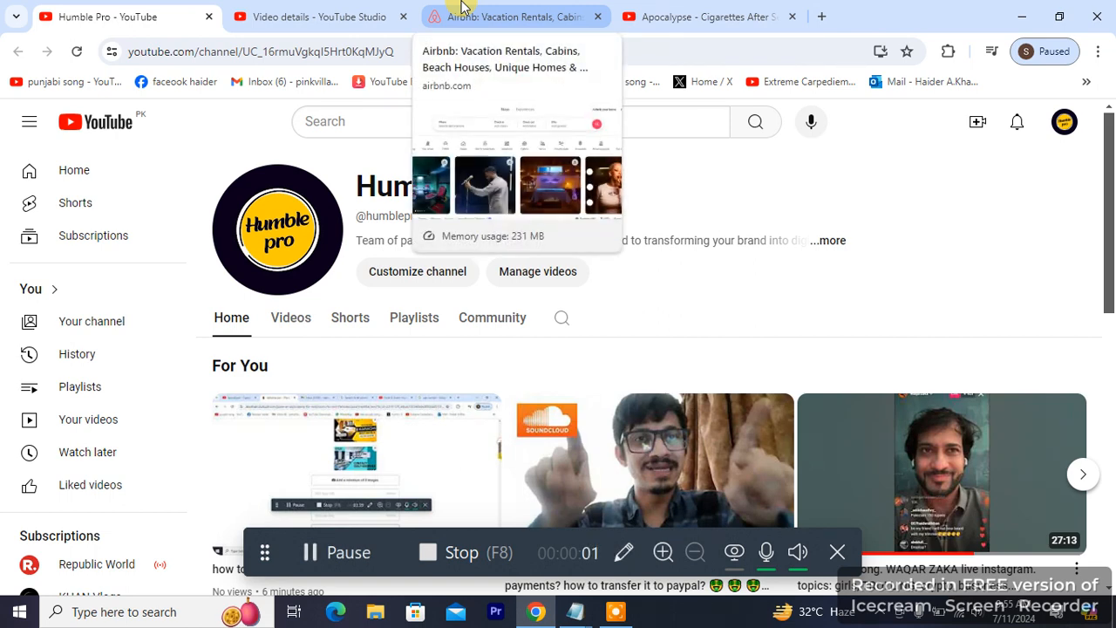
# Step: Switch to the Airbnb homepage and expand the account menu at top right
pyautogui.click(515, 17)
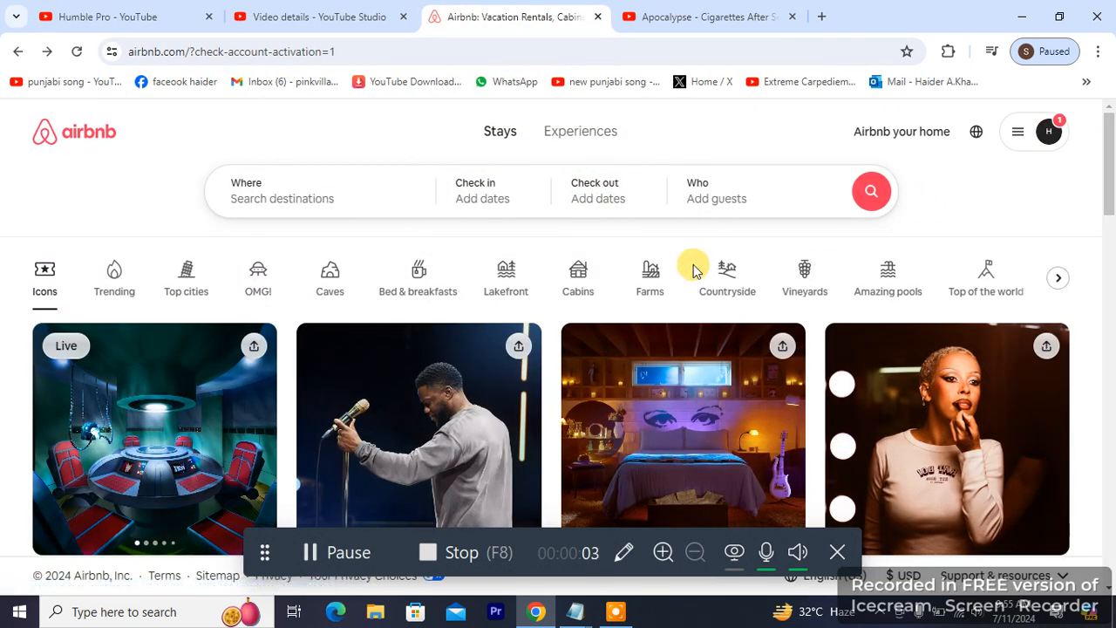
pyautogui.moveTo(607, 537)
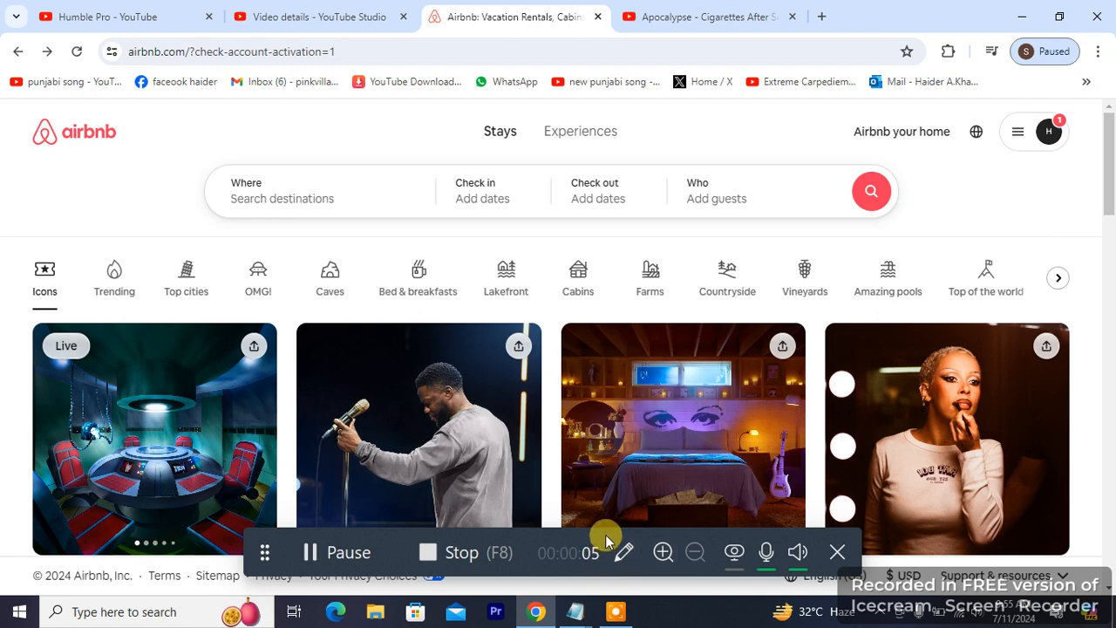
pyautogui.scroll(-3)
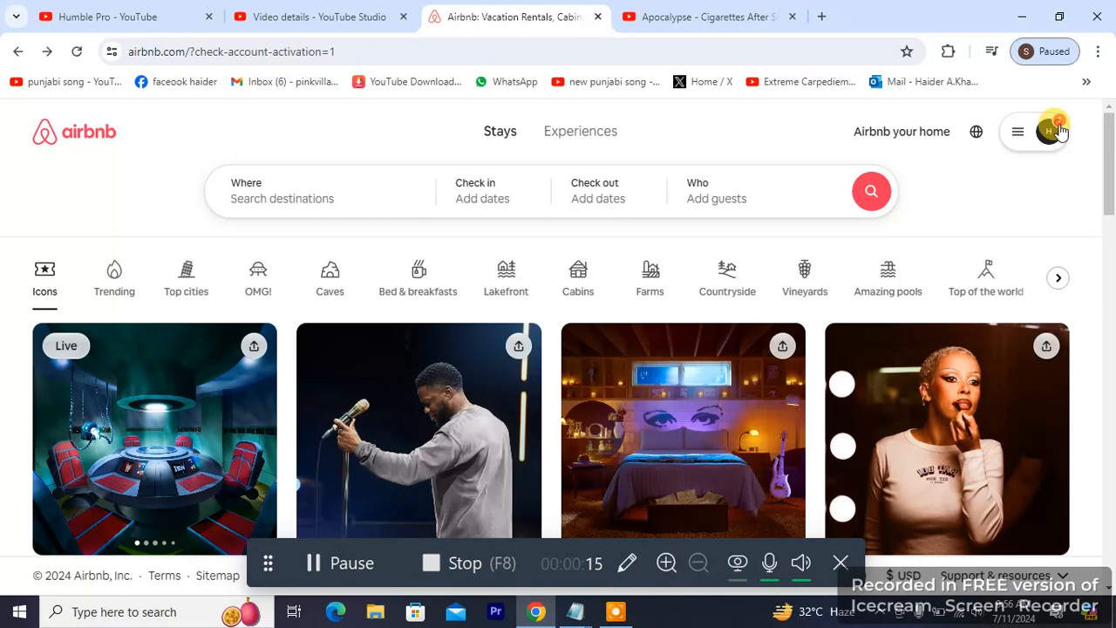
pyautogui.click(1034, 133)
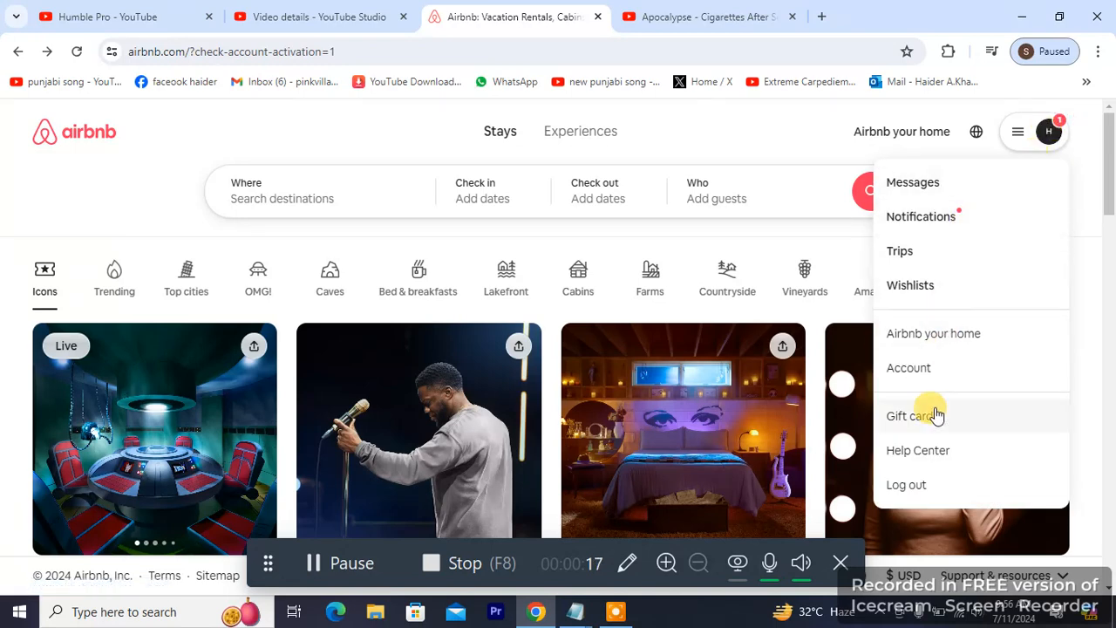
pyautogui.moveTo(910, 286)
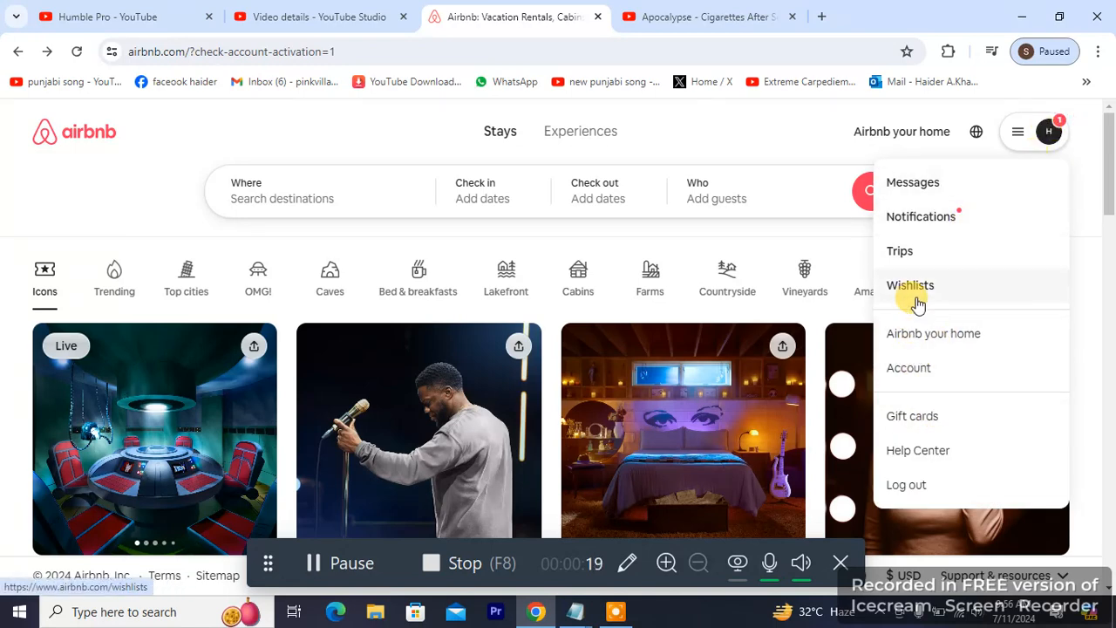
pyautogui.moveTo(931, 376)
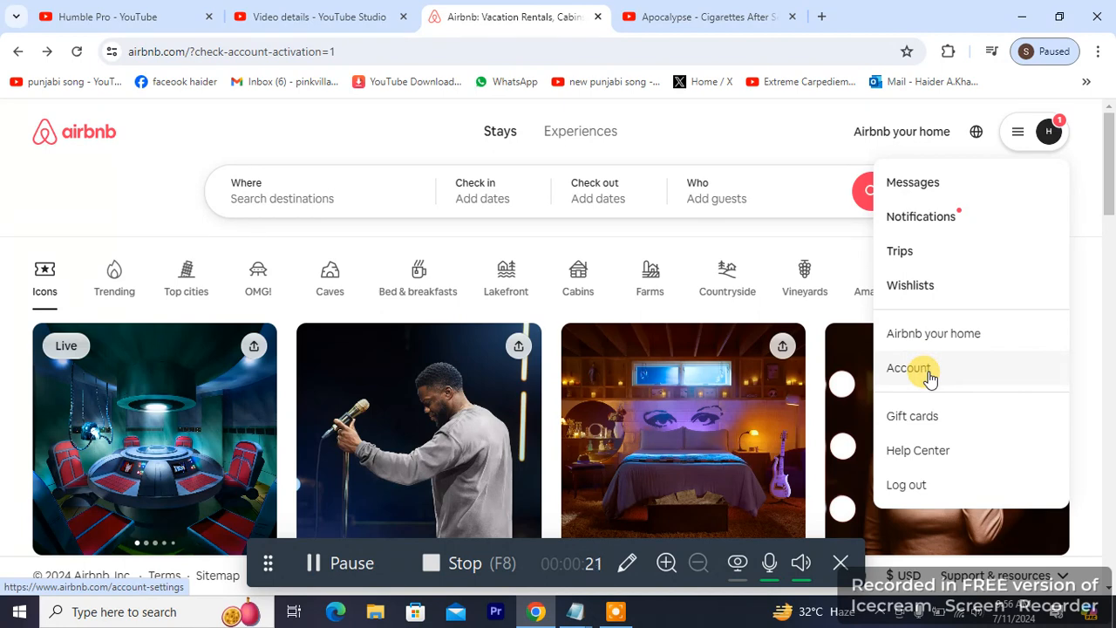
# Step: Go to Account settings and enter Payments & payouts, showing no payment methods yet
pyautogui.click(908, 368)
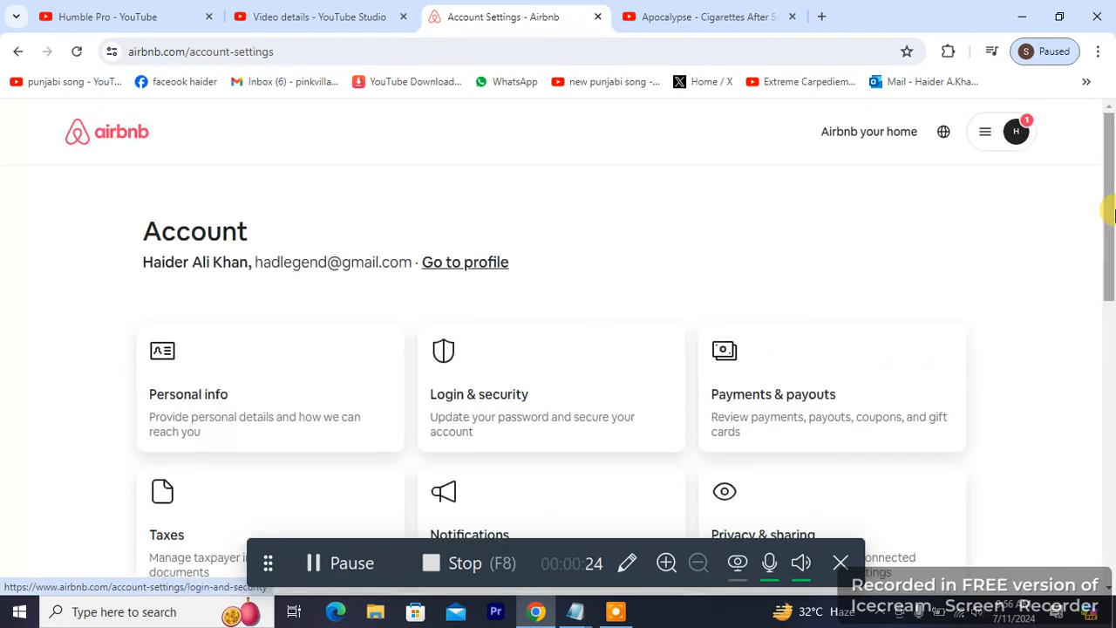
pyautogui.scroll(-3)
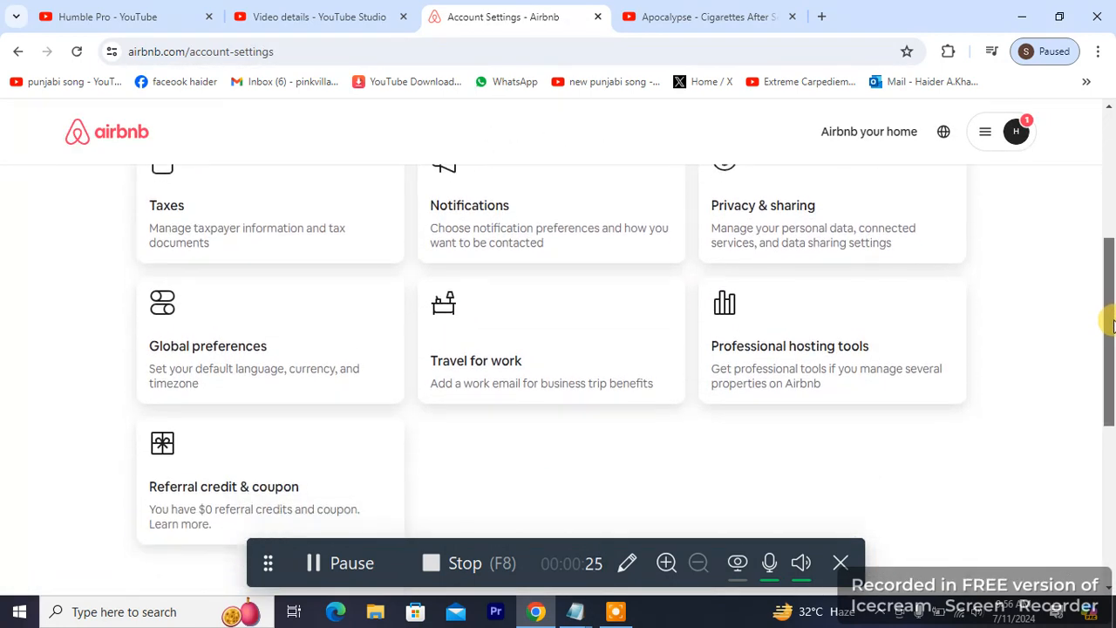
pyautogui.scroll(3)
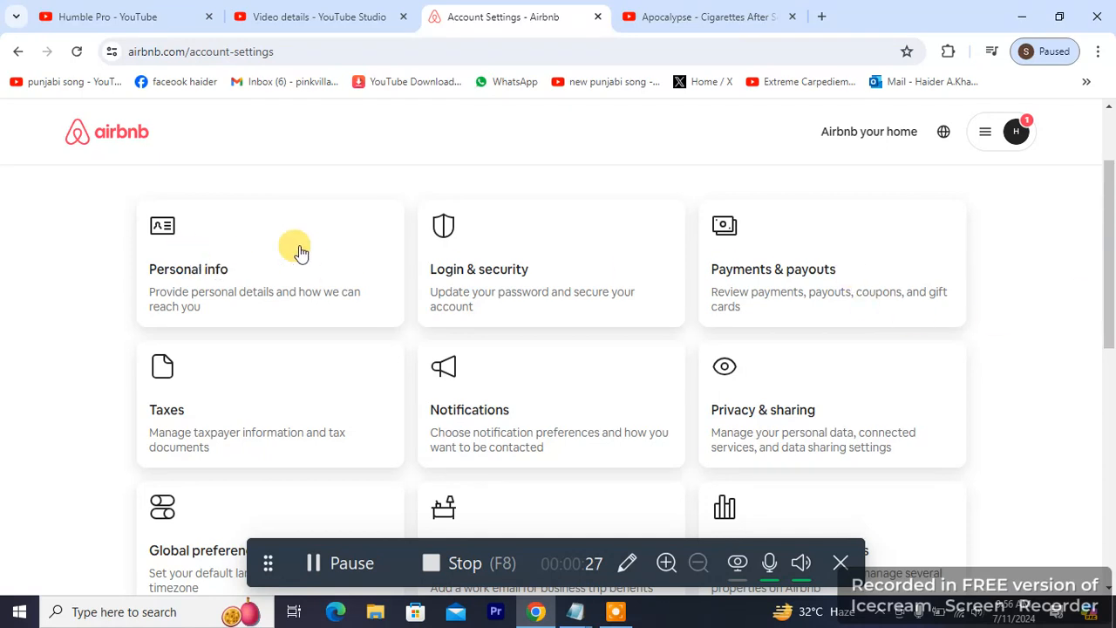
pyautogui.moveTo(761, 265)
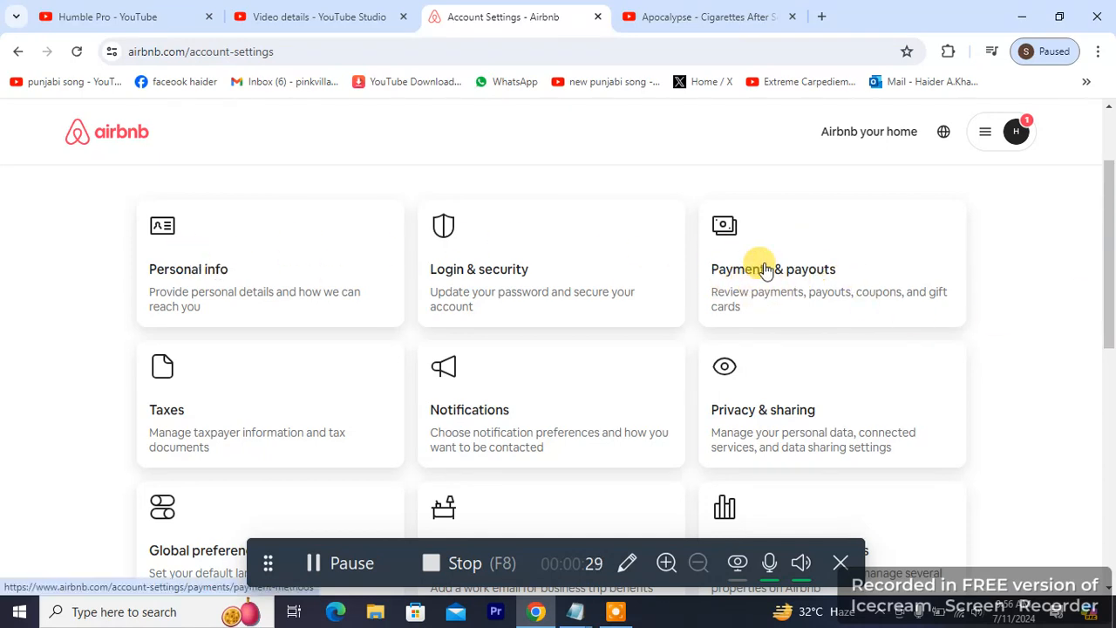
pyautogui.click(775, 269)
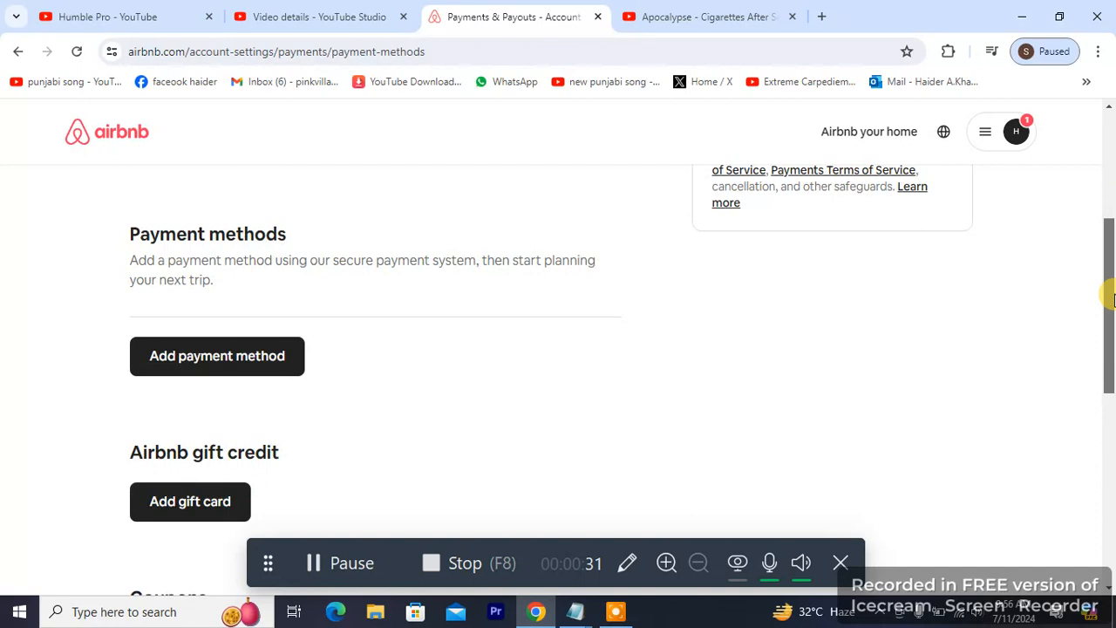
pyautogui.moveTo(195, 365)
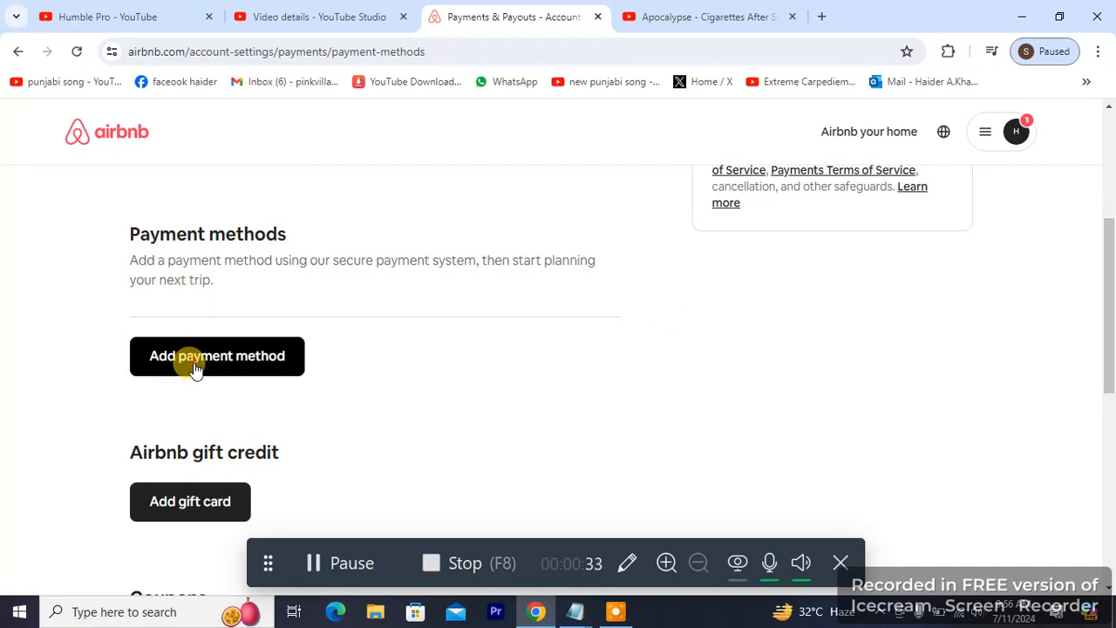
# Step: Start adding a payment method, revealing card and billing address fields with country Pakistan
pyautogui.click(216, 356)
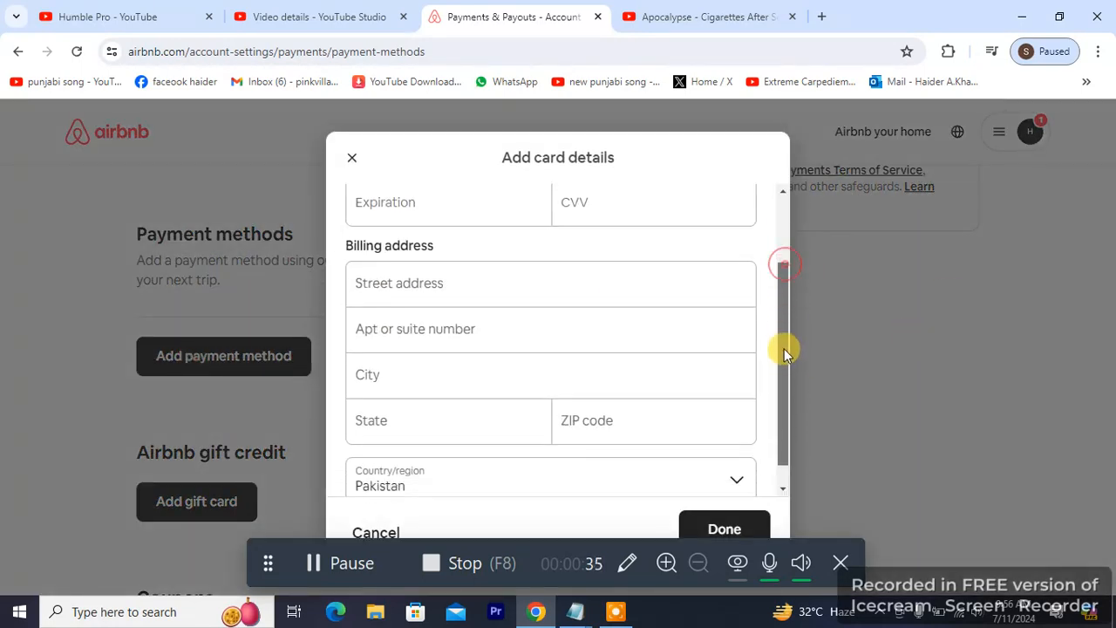
pyautogui.scroll(-3)
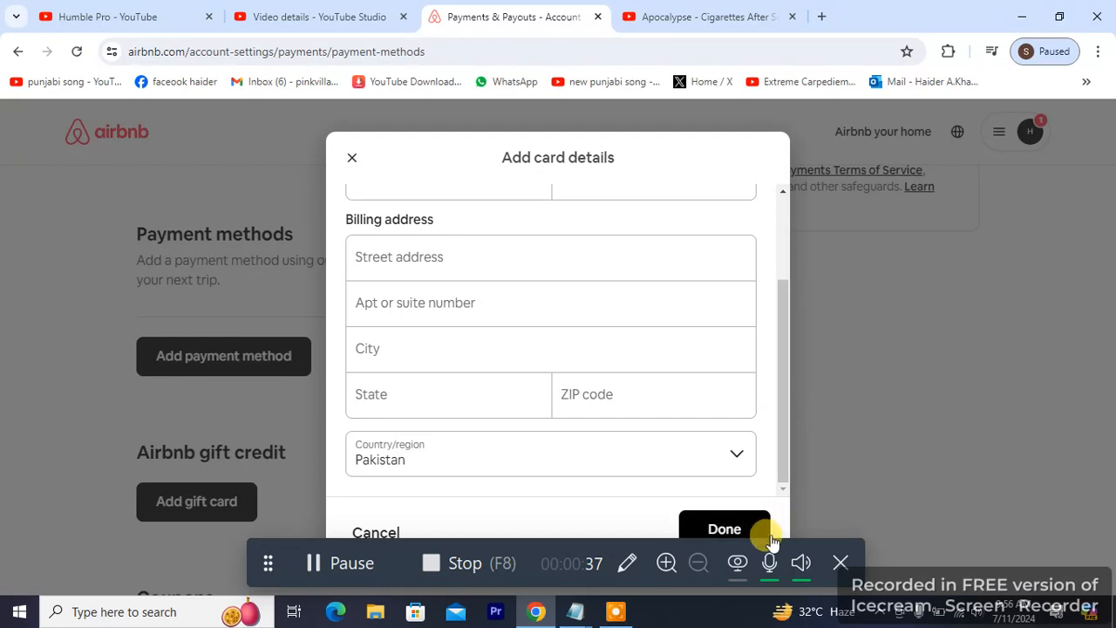